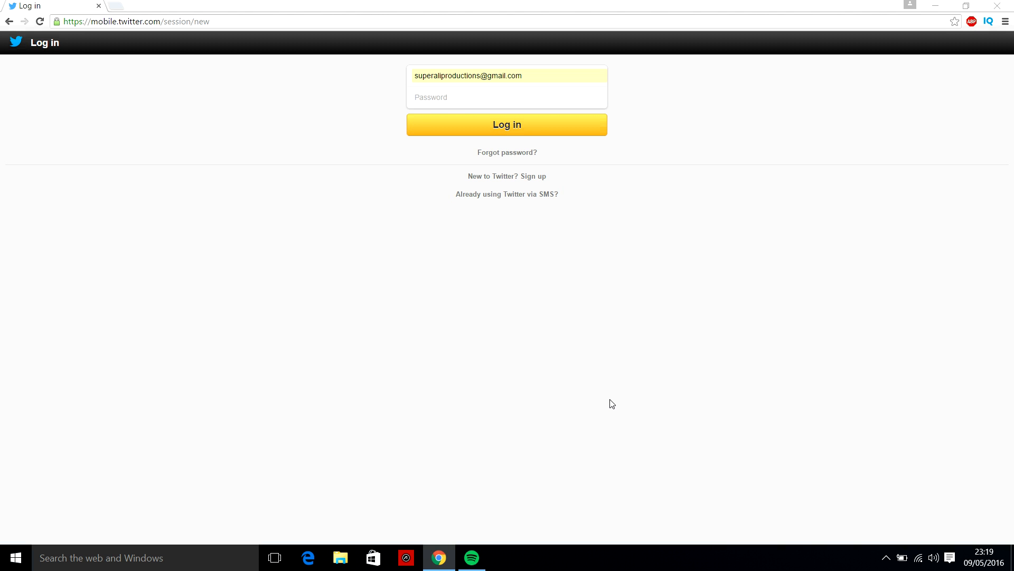
mouse_move(57, 5)
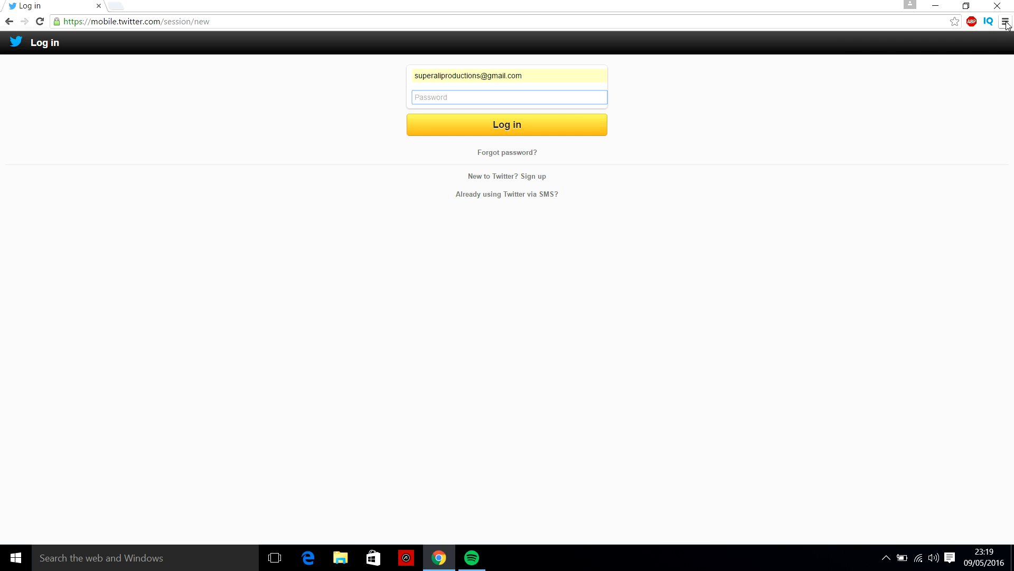
Open Chrome Settings, expand advanced settings, and open Manage passwords under Passwords and forms
click(1006, 21)
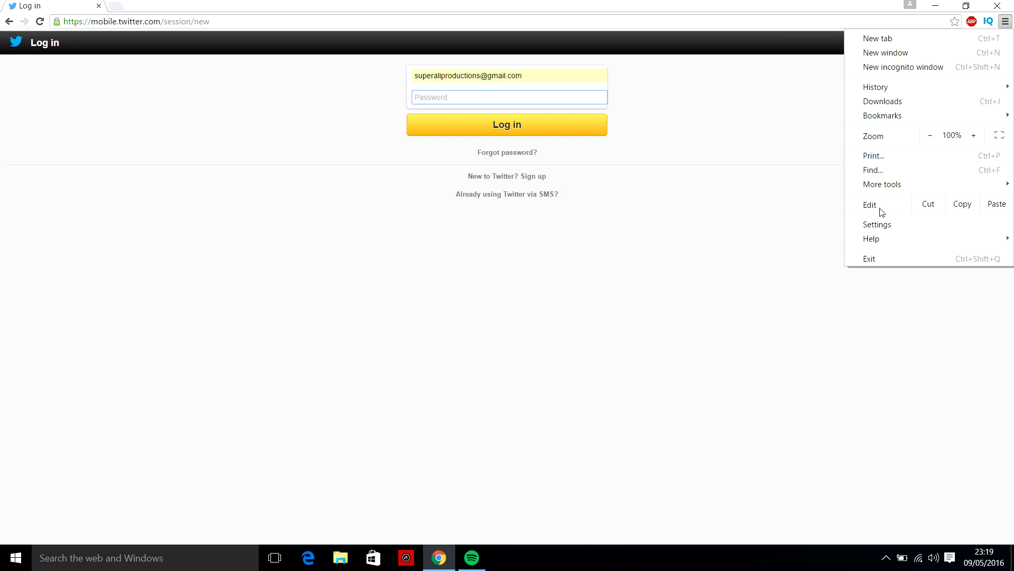
click(877, 224)
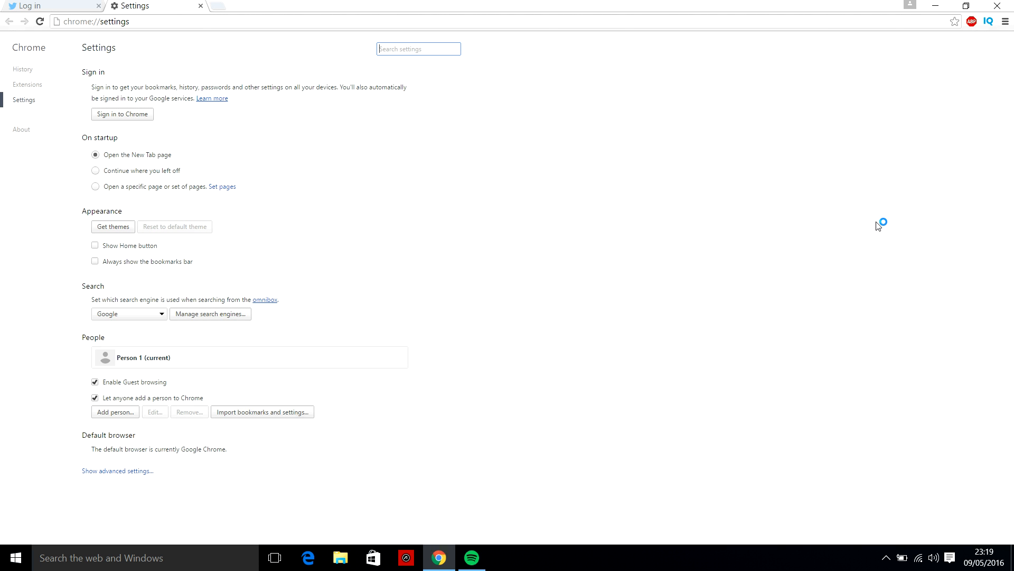
mouse_move(846, 233)
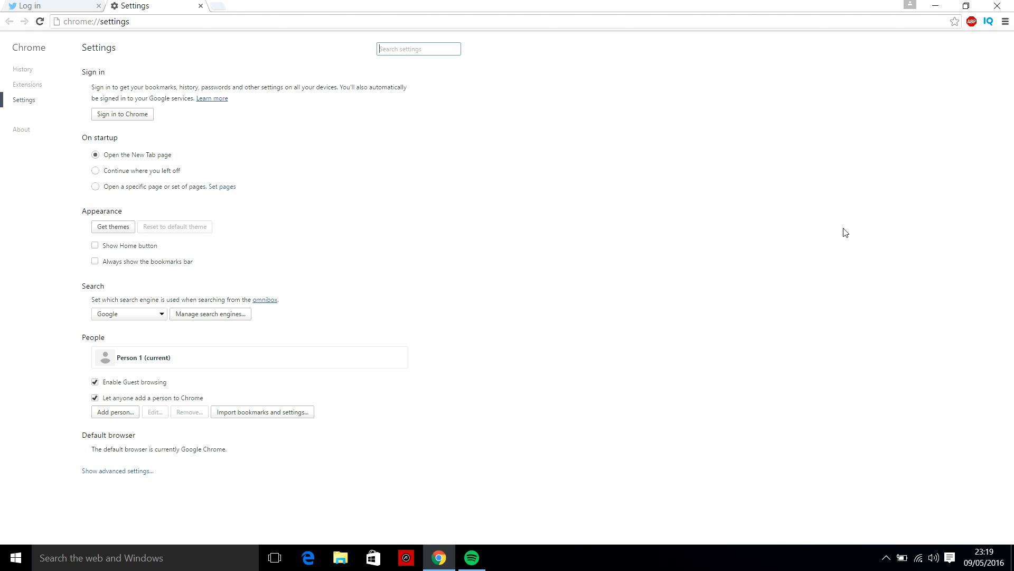
mouse_move(688, 242)
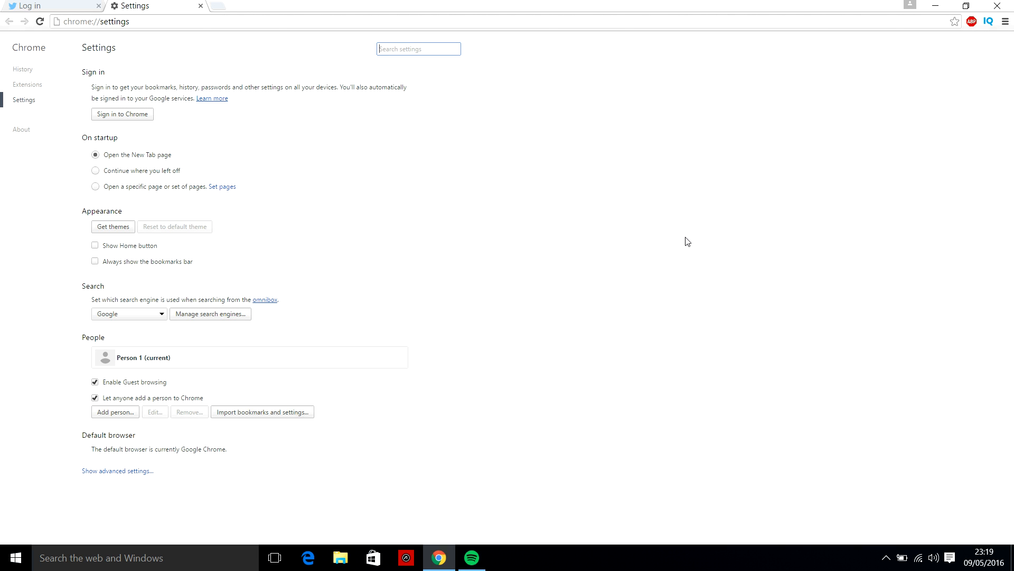
mouse_move(103, 475)
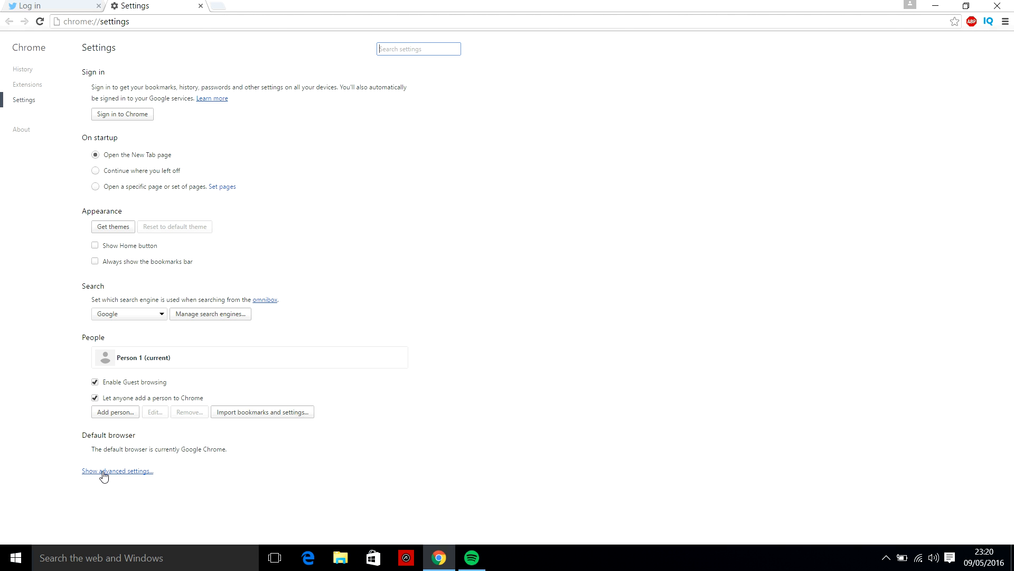
click(116, 471)
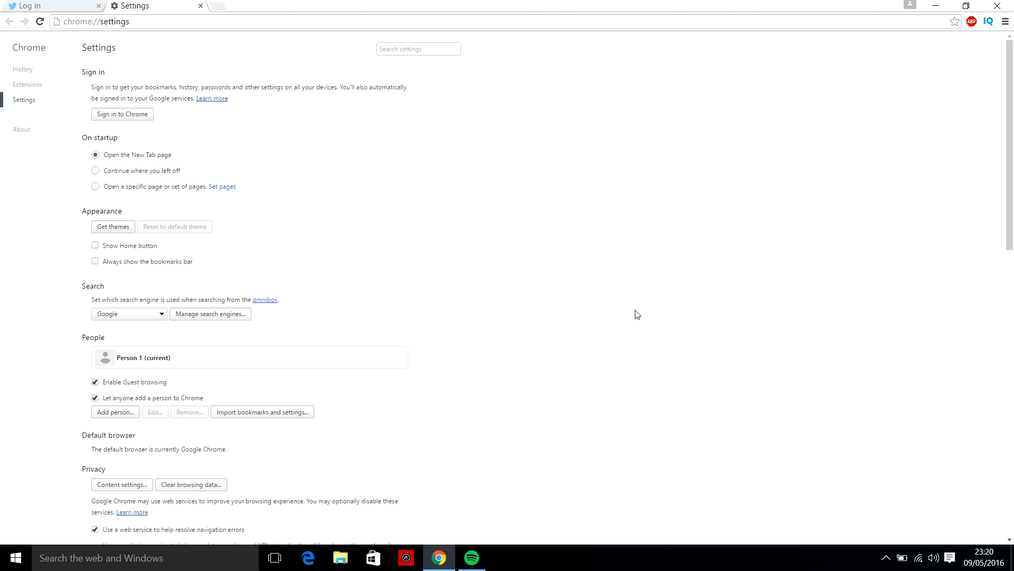
scroll(down, 3)
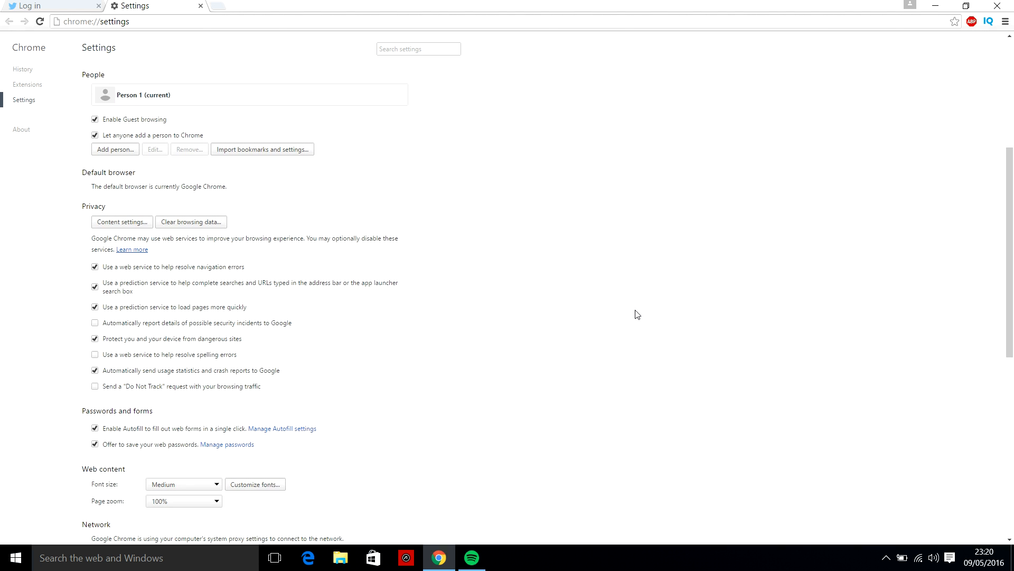
scroll(down, 3)
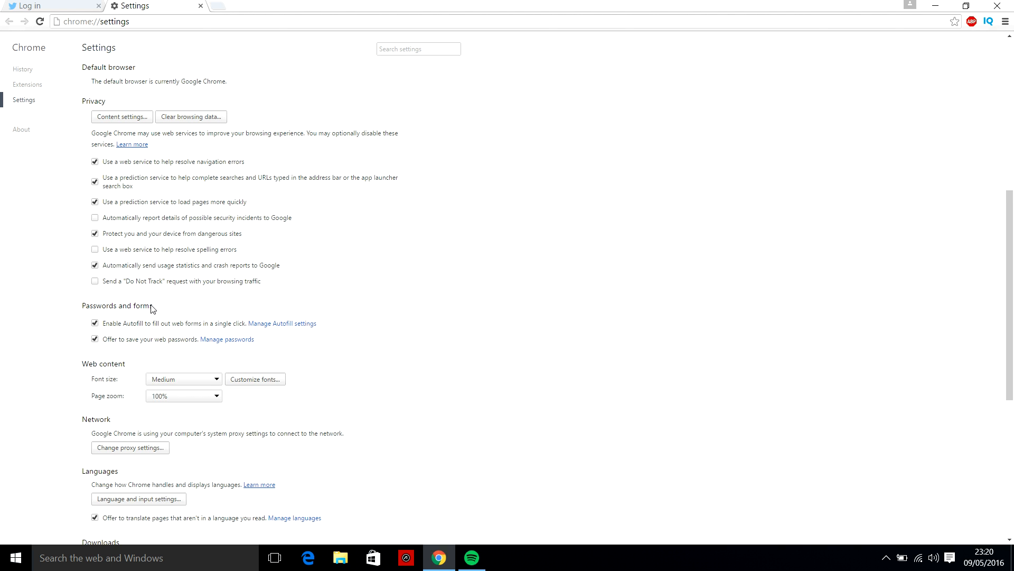
scroll(down, 3)
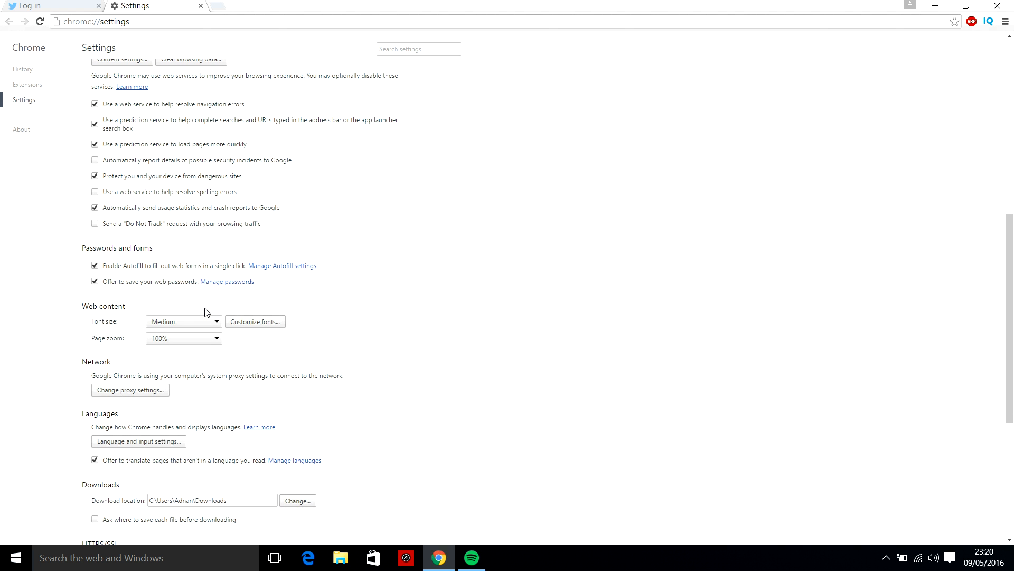
mouse_move(227, 282)
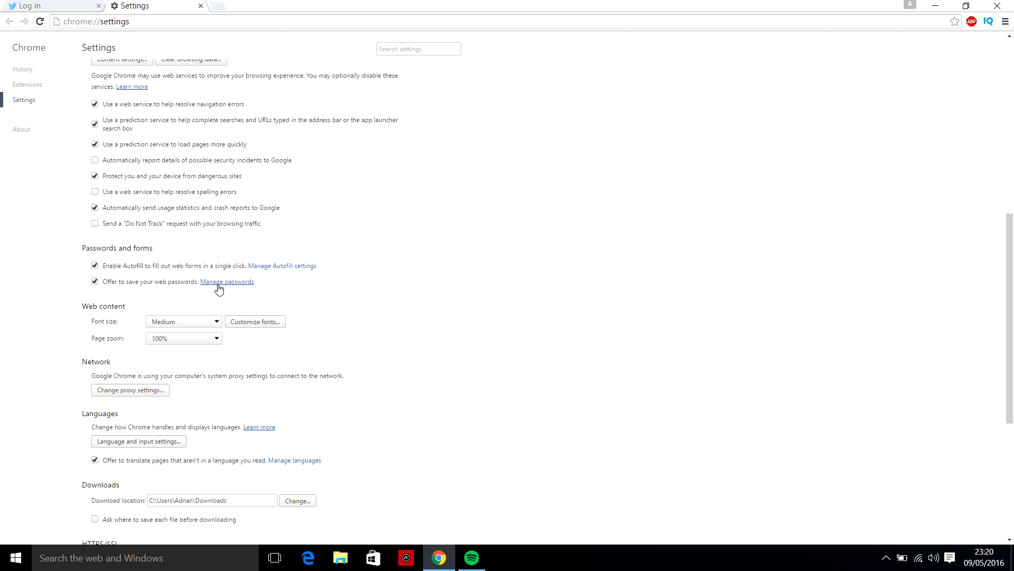
click(227, 281)
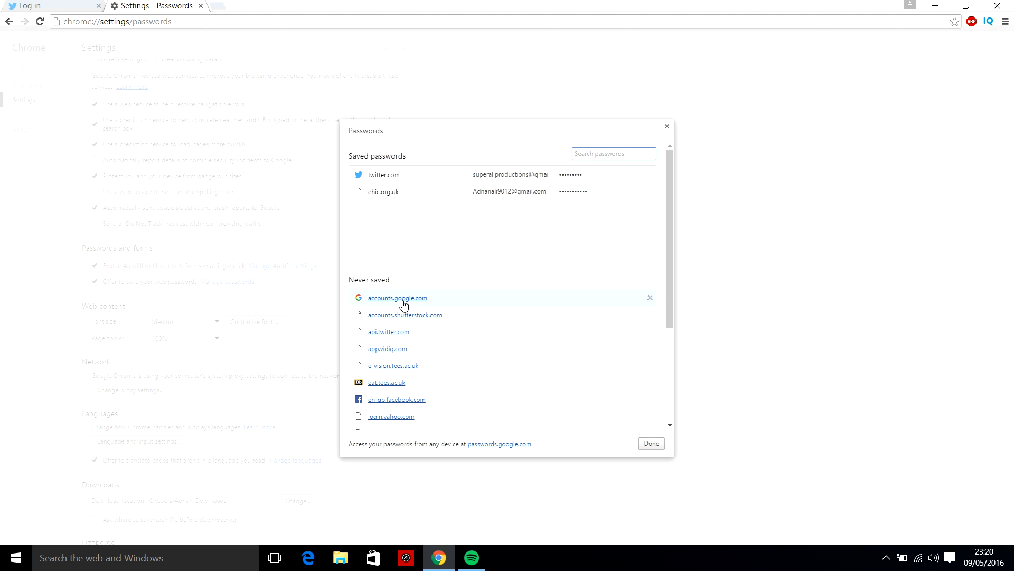
mouse_move(397, 298)
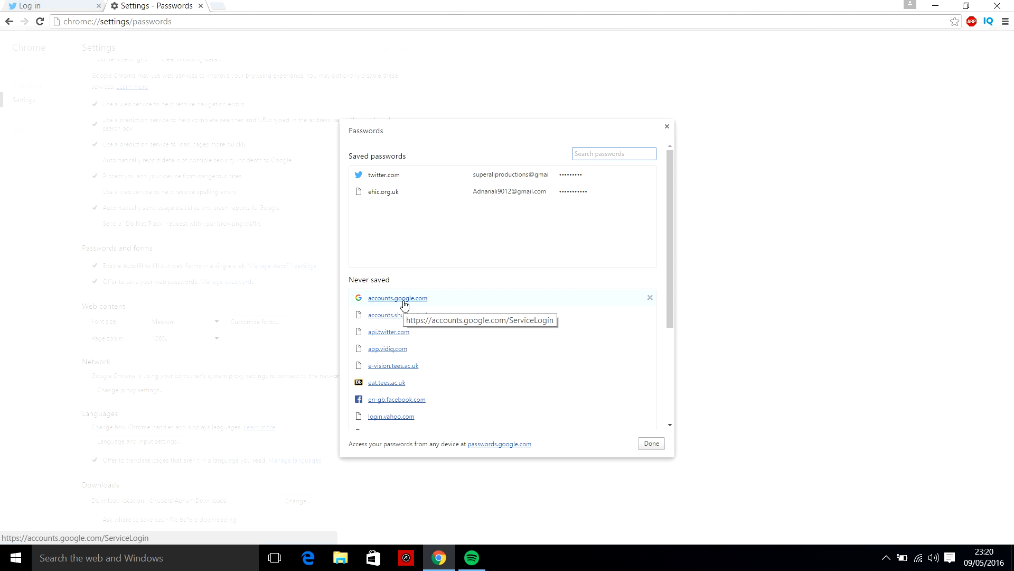
mouse_move(445, 222)
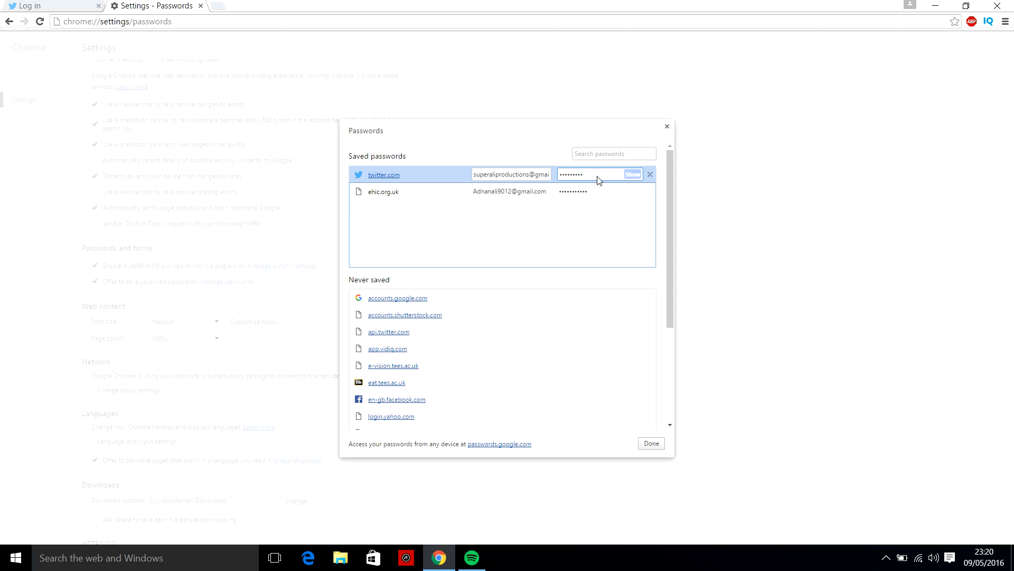
mouse_move(642, 171)
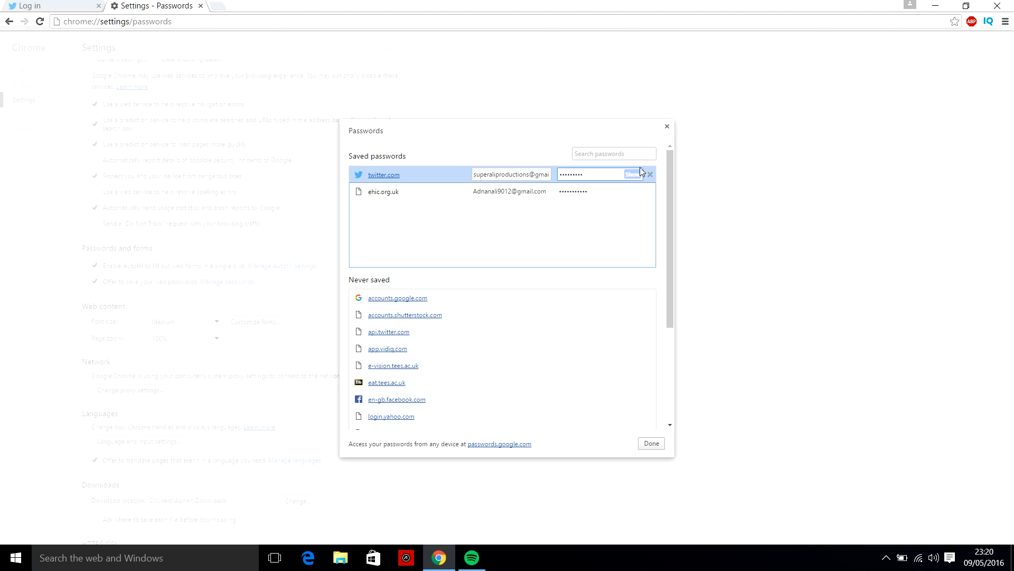
mouse_move(633, 174)
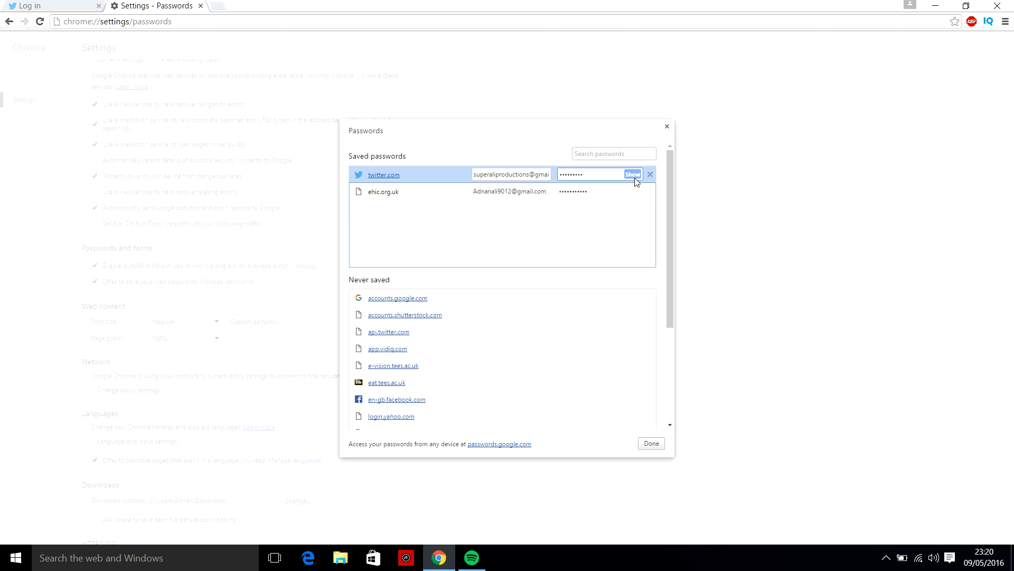
Reveal the saved twitter.com password and focus the empty Windows password field
click(632, 174)
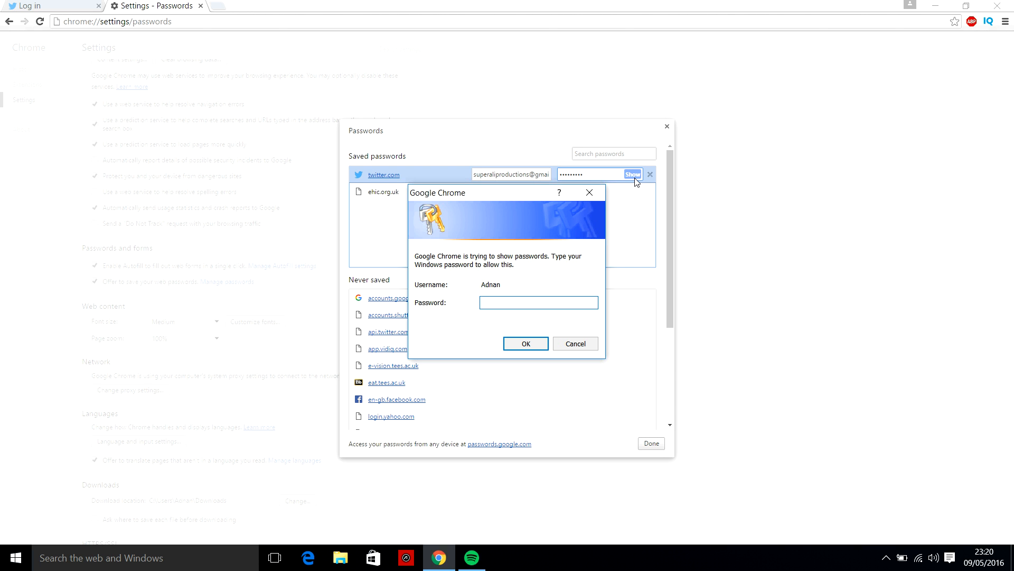
click(538, 302)
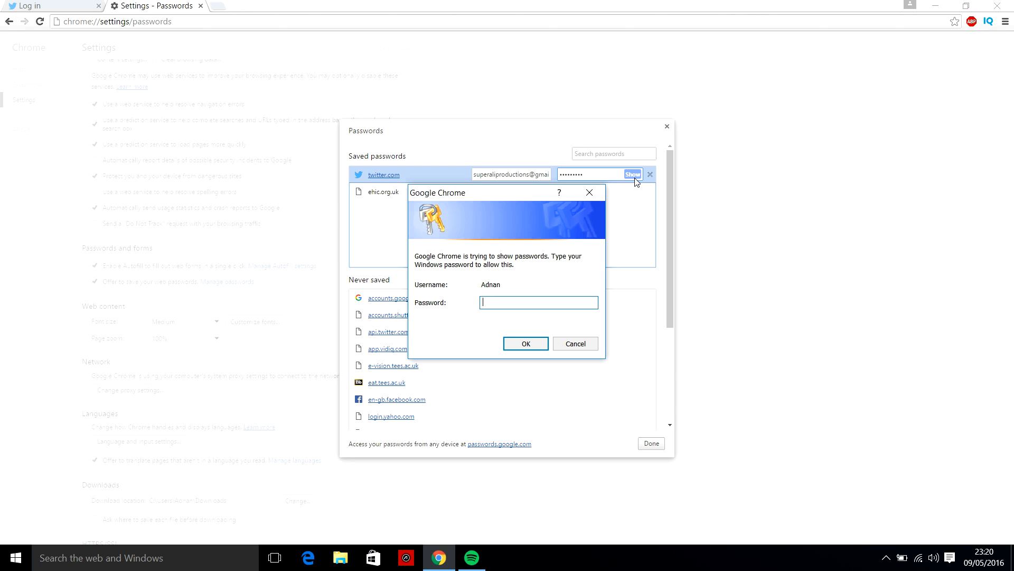